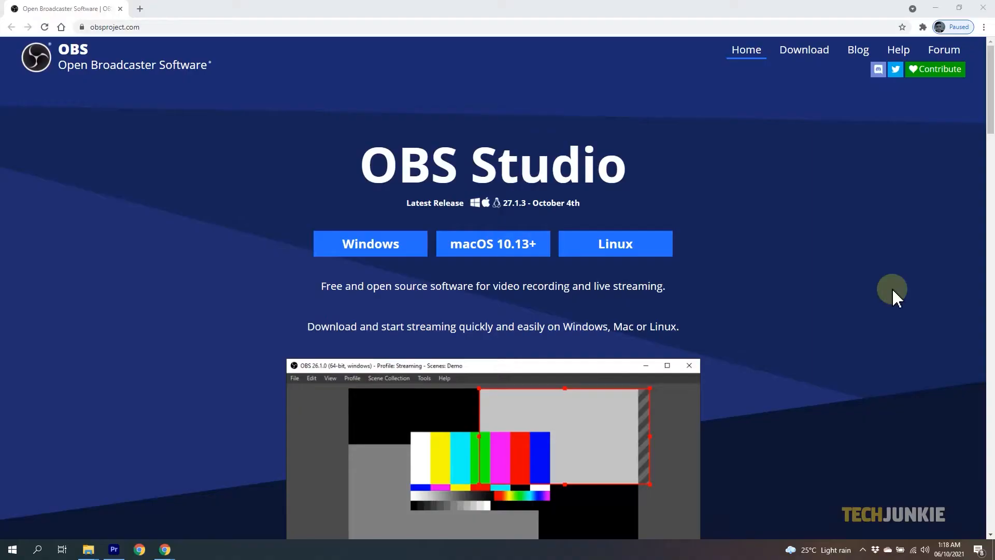
Run the auto-configuration wizard for recording only at 1920x1080, 60 FPS, and apply.
{"action": "left_click", "coordinate": [370, 243]}
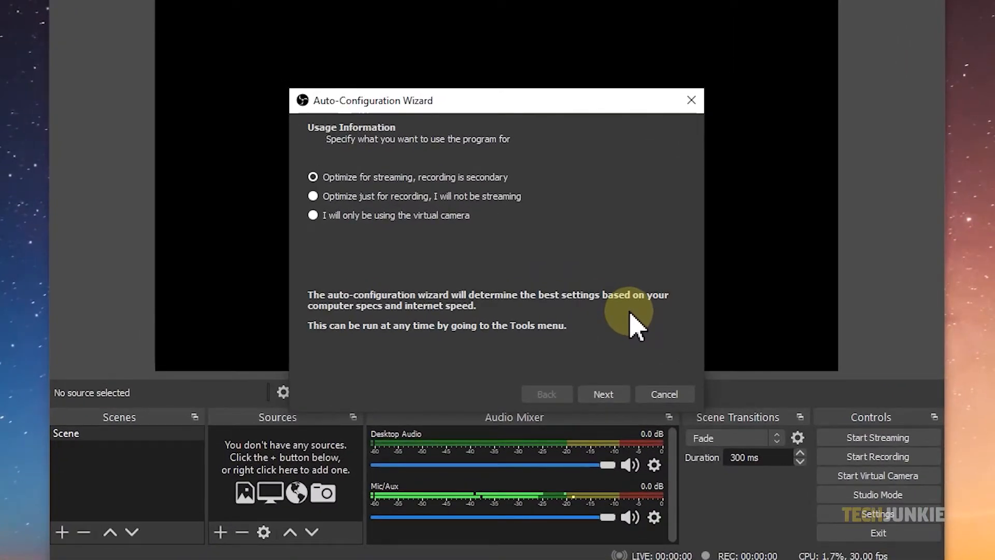
{"action": "left_click", "coordinate": [312, 195]}
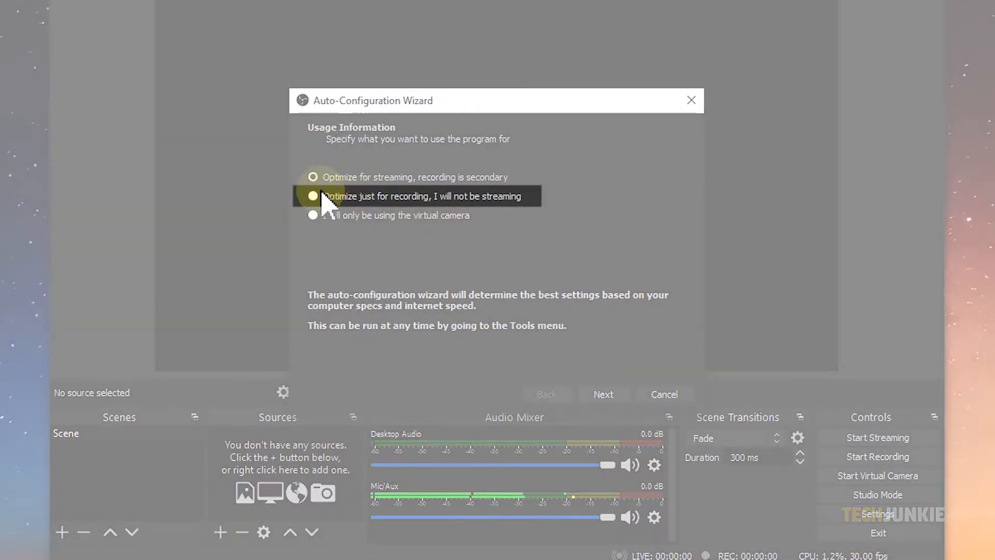
{"action": "left_click", "coordinate": [313, 196]}
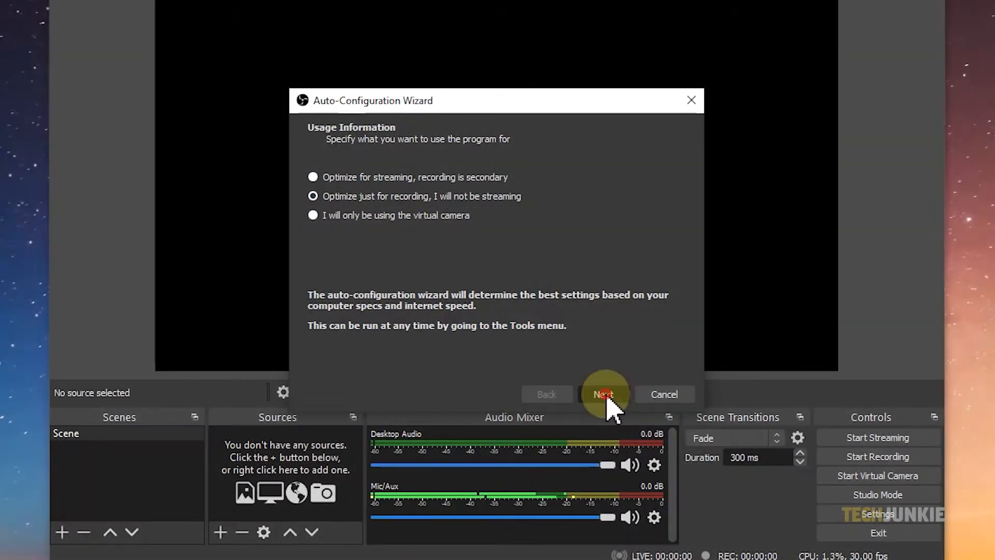
{"action": "left_click", "coordinate": [603, 394]}
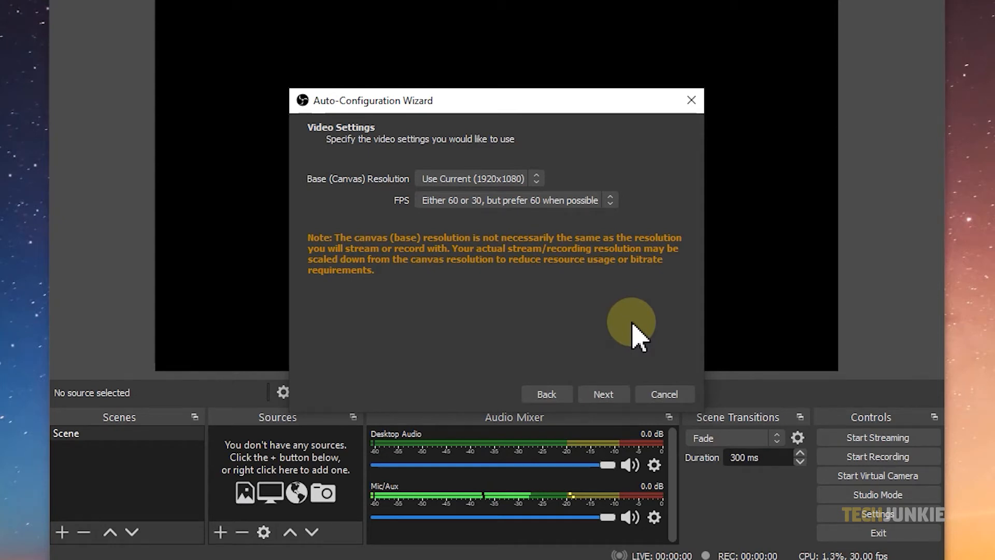
{"action": "left_click", "coordinate": [602, 394]}
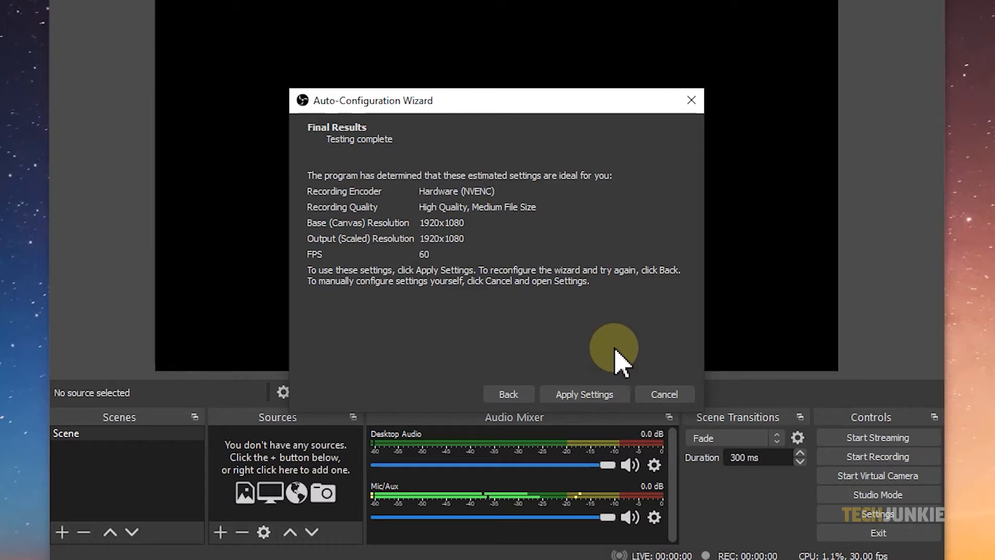
{"action": "left_click", "coordinate": [583, 394]}
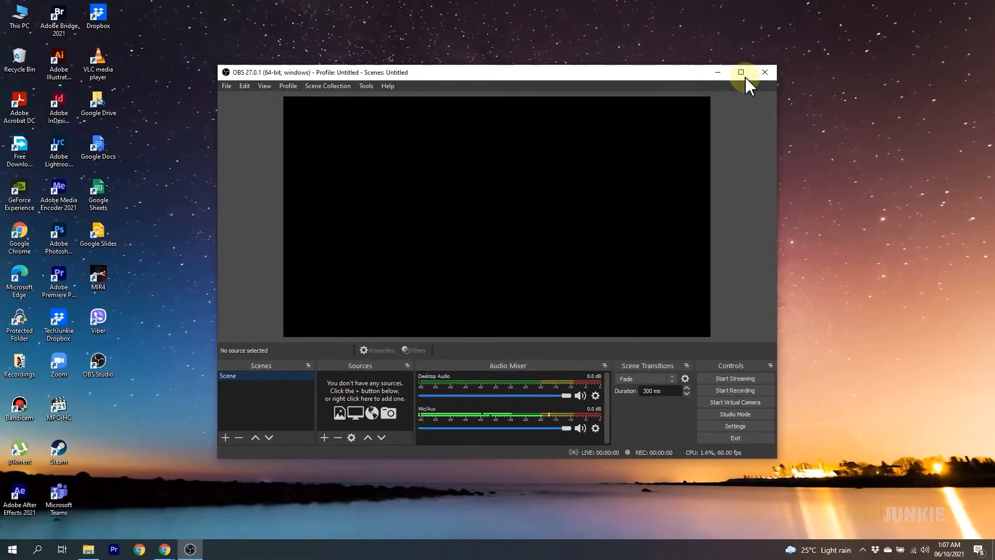
Maximize the OBS Studio main window so it fills the screen.
{"action": "left_click", "coordinate": [740, 71]}
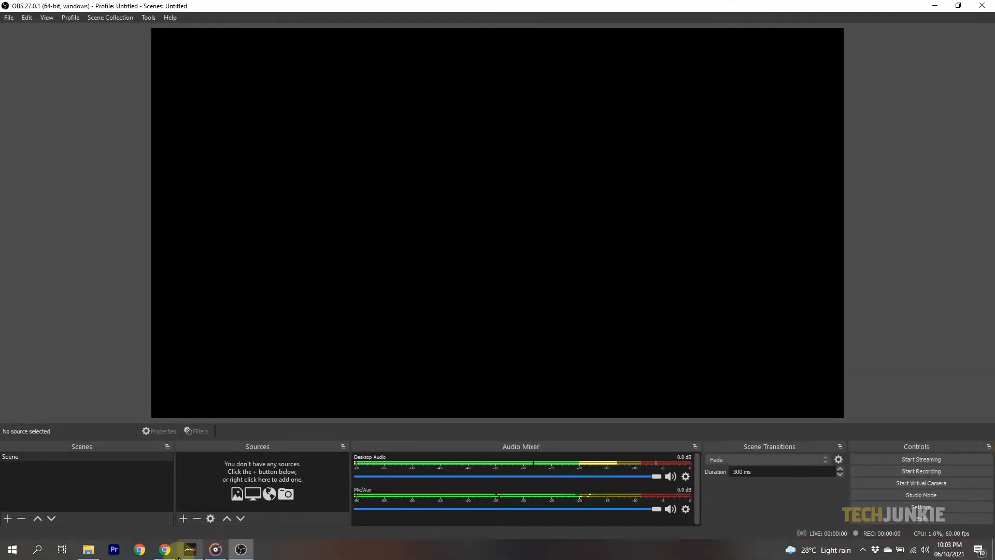
{"action": "left_click", "coordinate": [189, 548]}
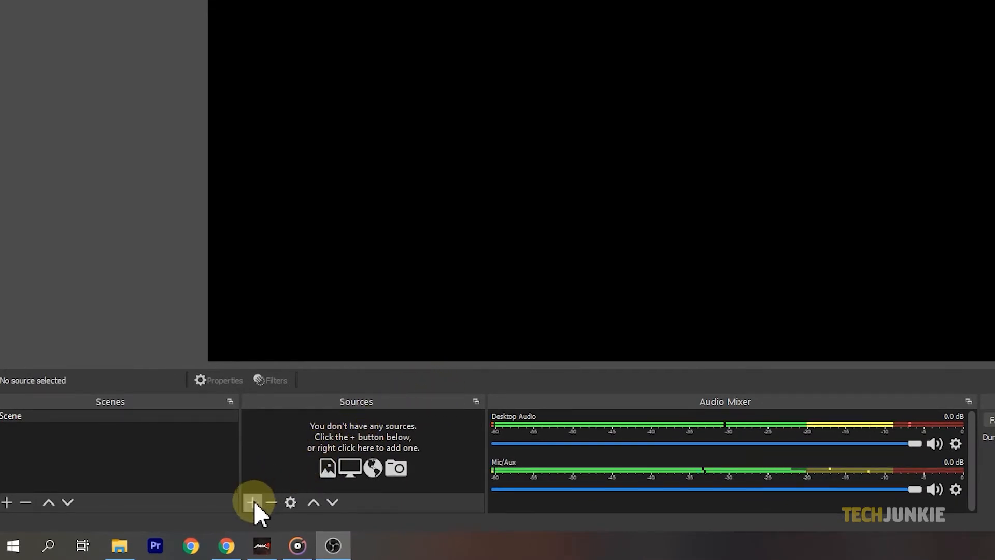
Add a Game Capture source capturing the [Mir4.exe]: Mir4G[0] window.
{"action": "left_click", "coordinate": [252, 502]}
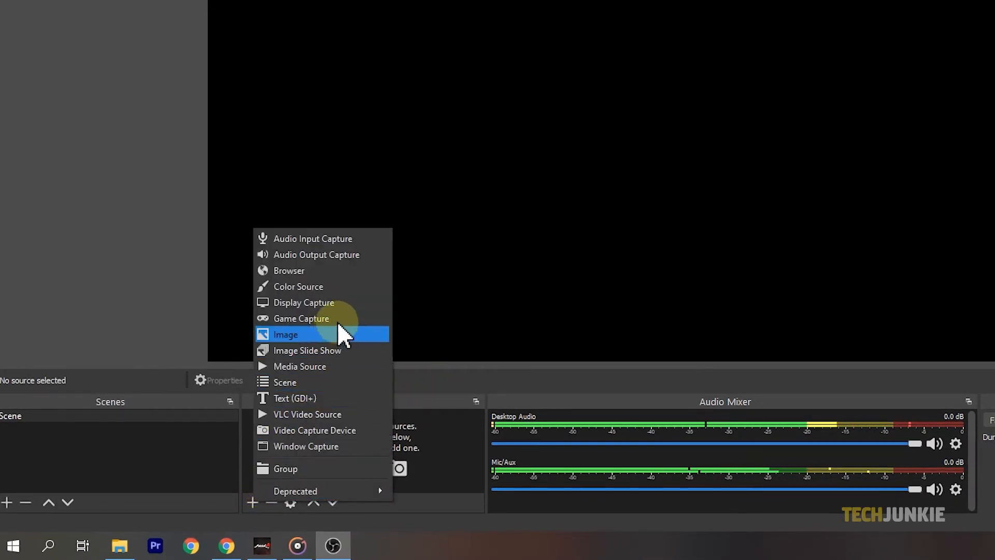
{"action": "left_click", "coordinate": [300, 317]}
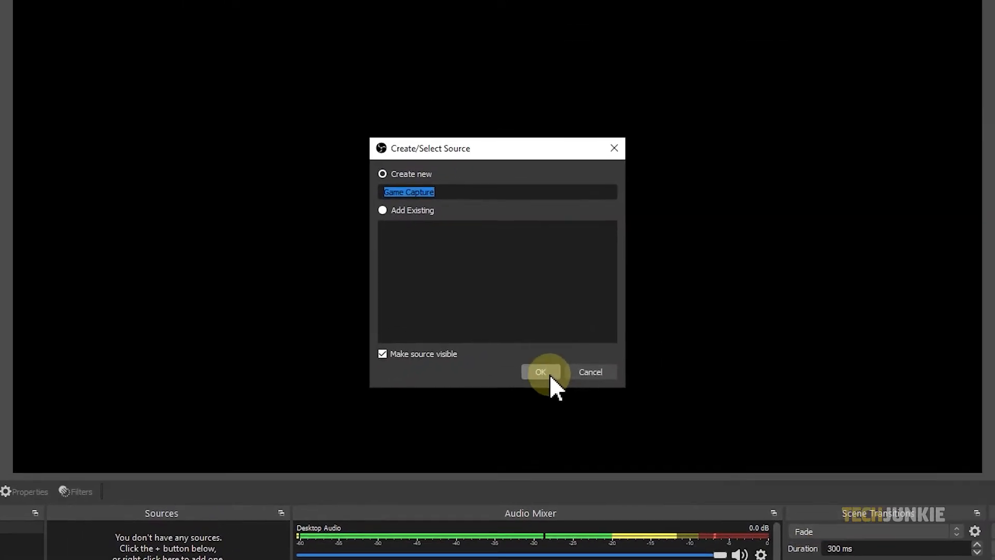
{"action": "left_click", "coordinate": [540, 372]}
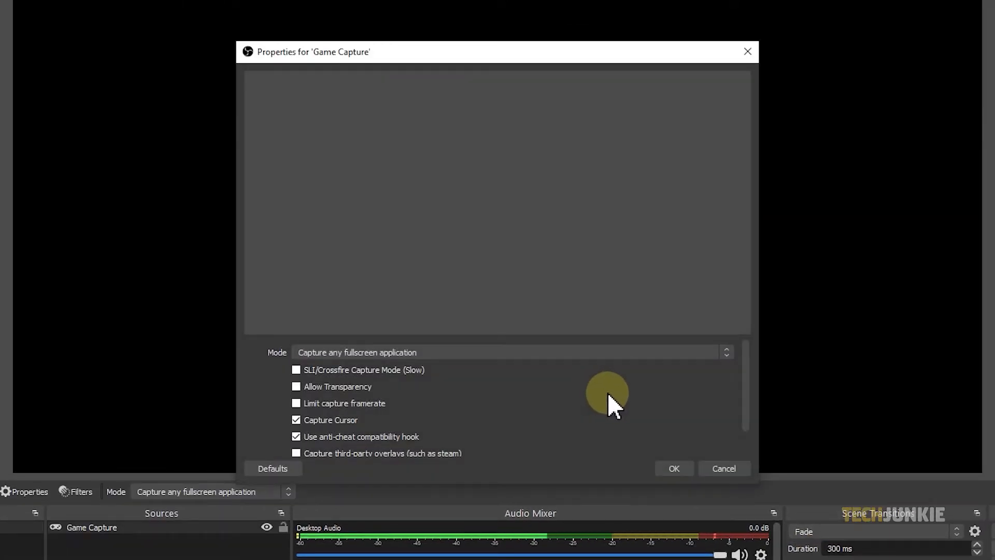
{"action": "mouse_move", "coordinate": [666, 390]}
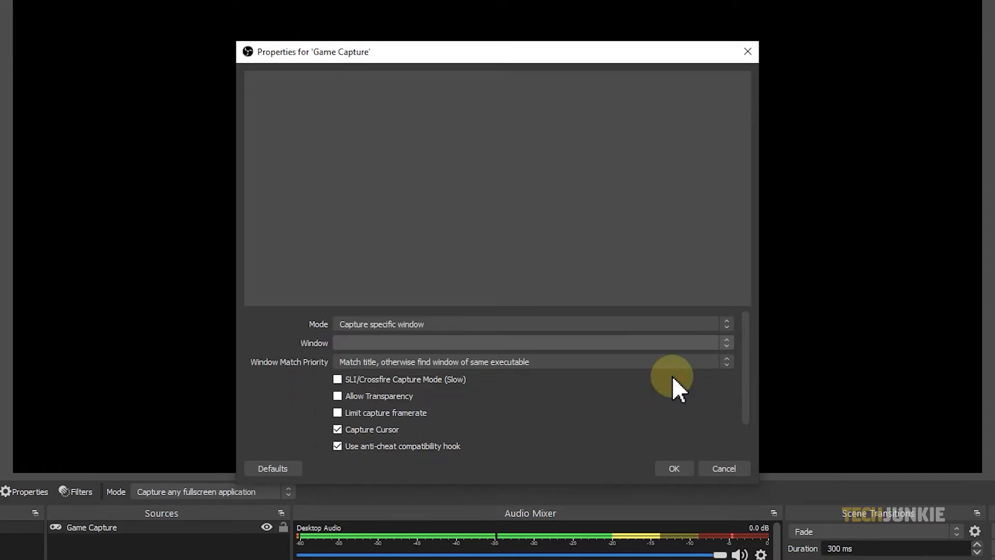
{"action": "left_click", "coordinate": [726, 342]}
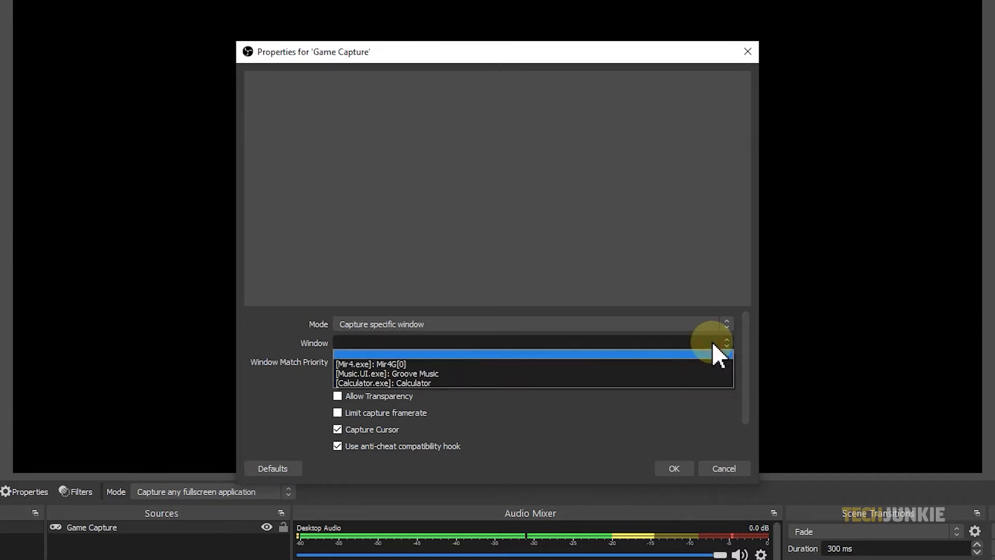
{"action": "left_click", "coordinate": [370, 364]}
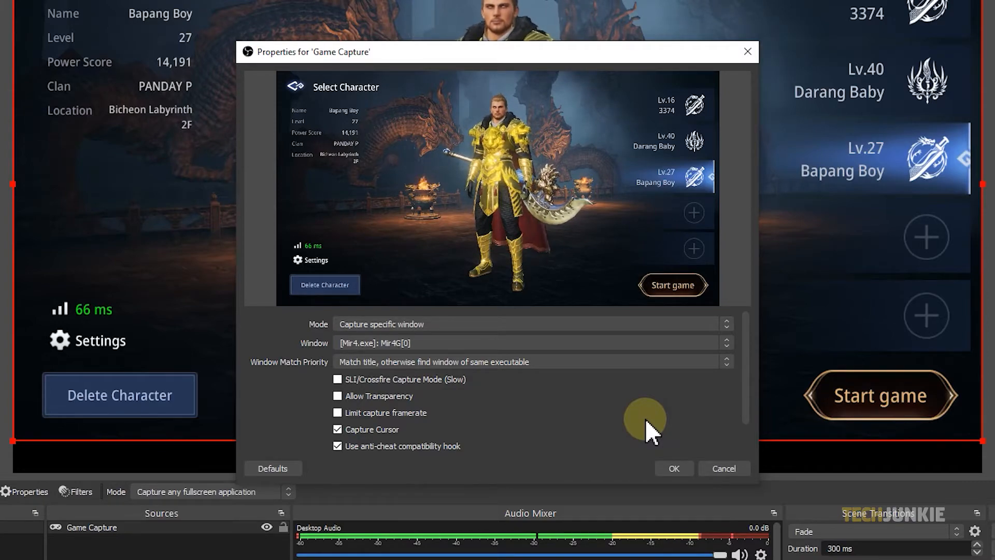
{"action": "left_click", "coordinate": [673, 467]}
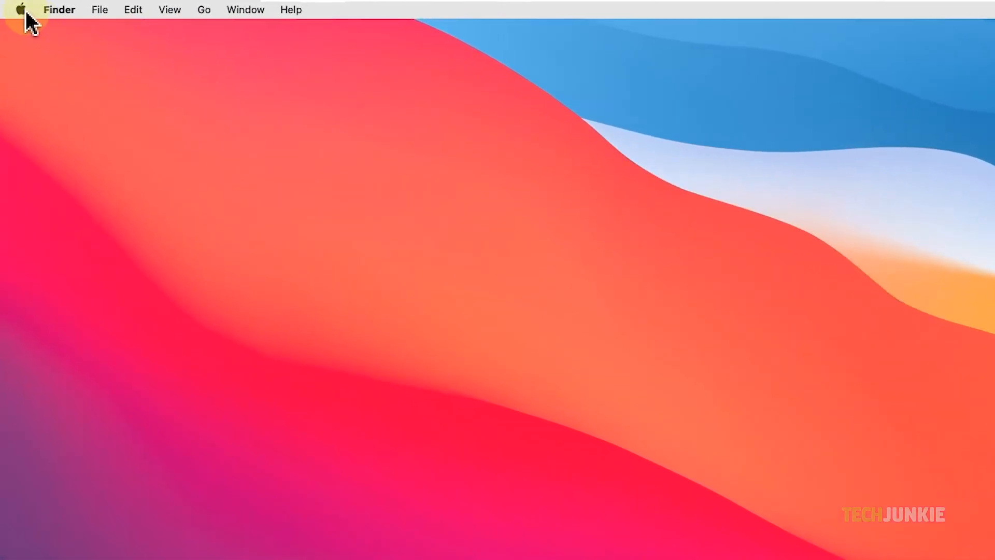
Open Security & Privacy in System Preferences and show the Screen Recording list with OBS allowed.
{"action": "left_click", "coordinate": [19, 10]}
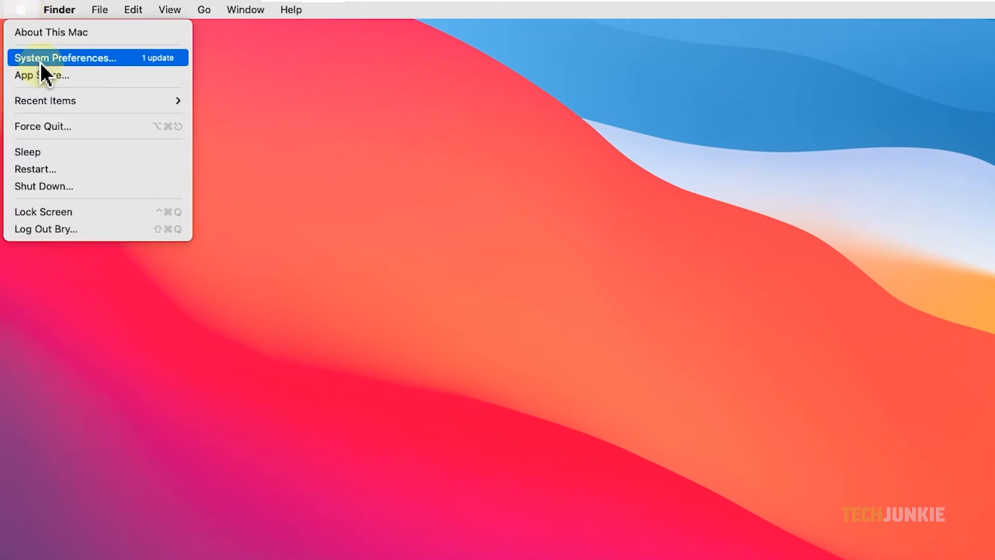
{"action": "left_click", "coordinate": [65, 57]}
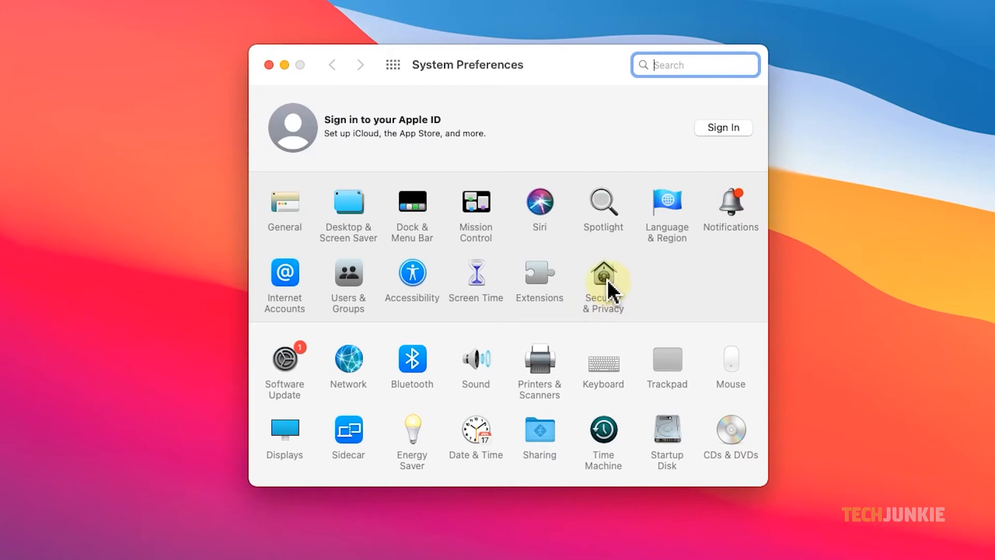
{"action": "left_click", "coordinate": [602, 274]}
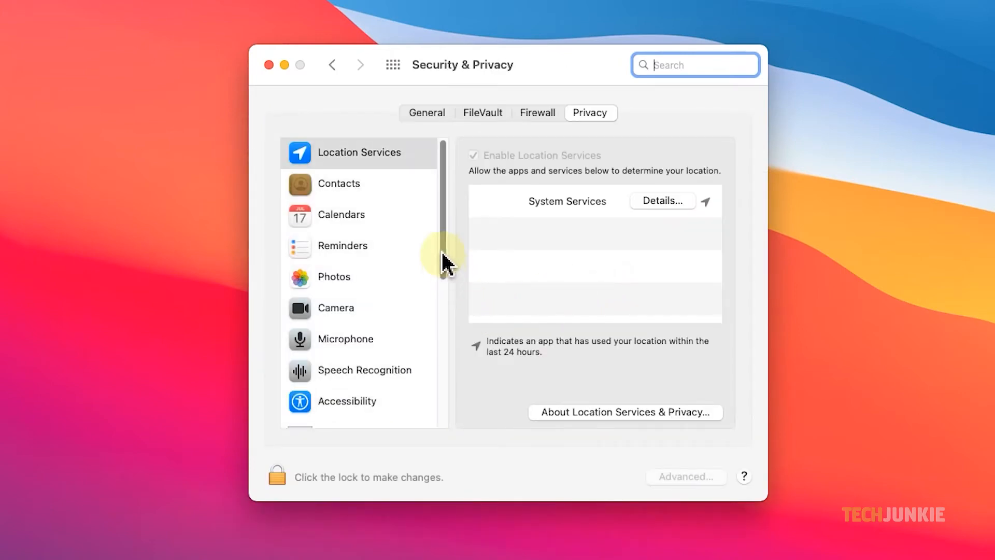
{"action": "scroll", "scroll_direction": "down", "scroll_amount": 3}
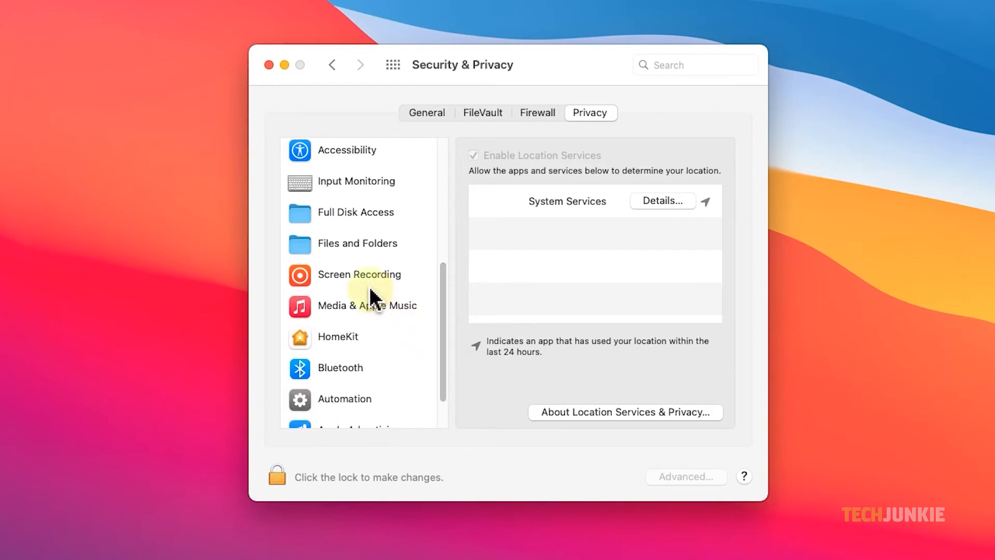
{"action": "left_click", "coordinate": [359, 274]}
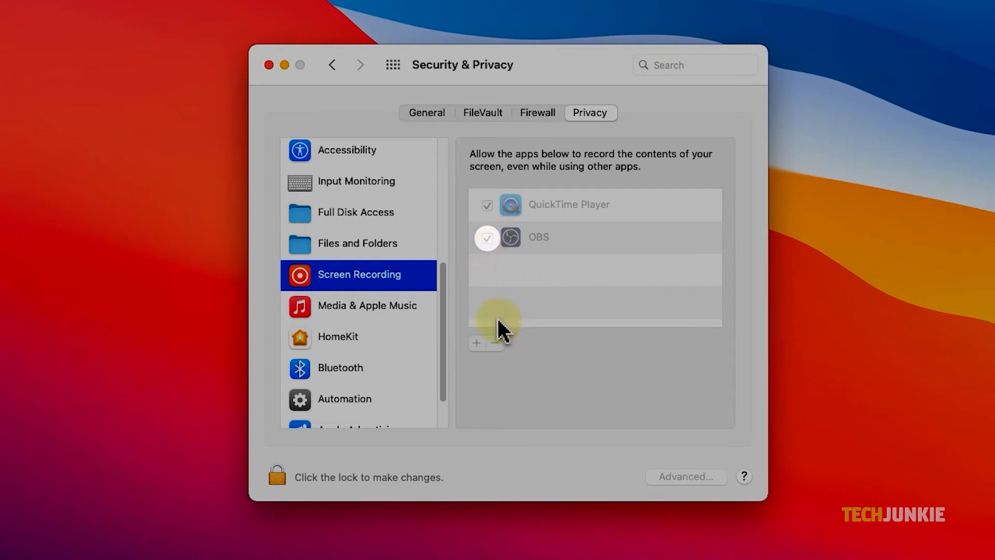
{"action": "mouse_move", "coordinate": [501, 333]}
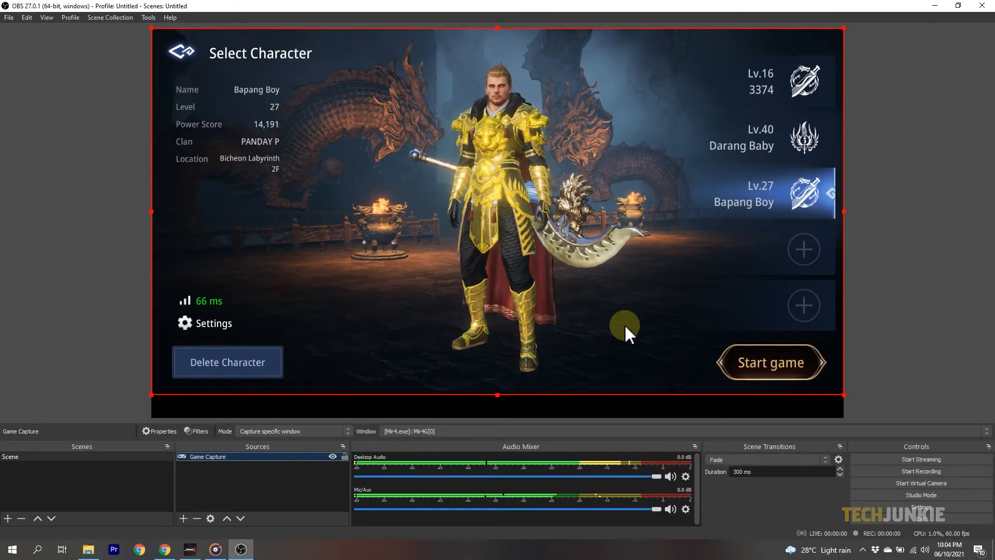
{"action": "mouse_move", "coordinate": [805, 407]}
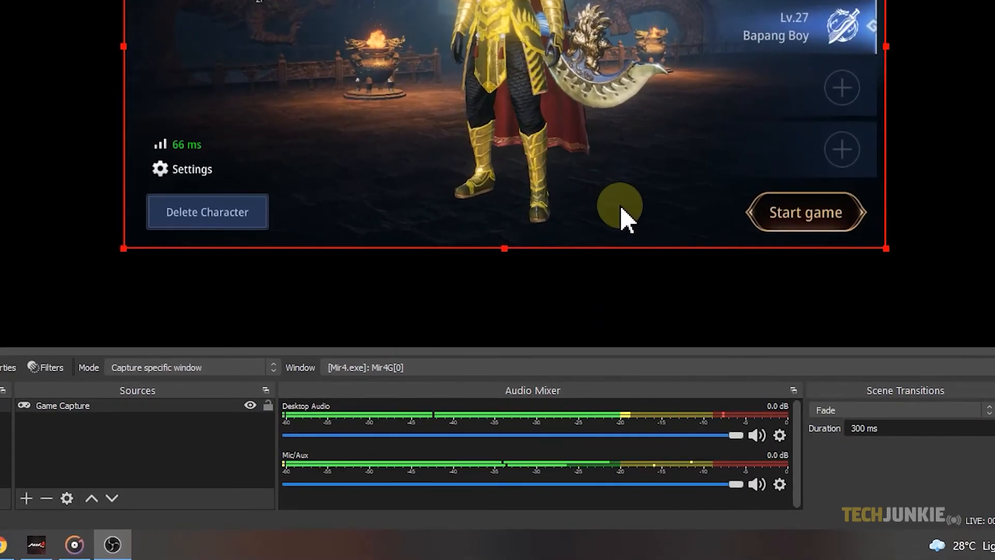
{"action": "mouse_move", "coordinate": [825, 333]}
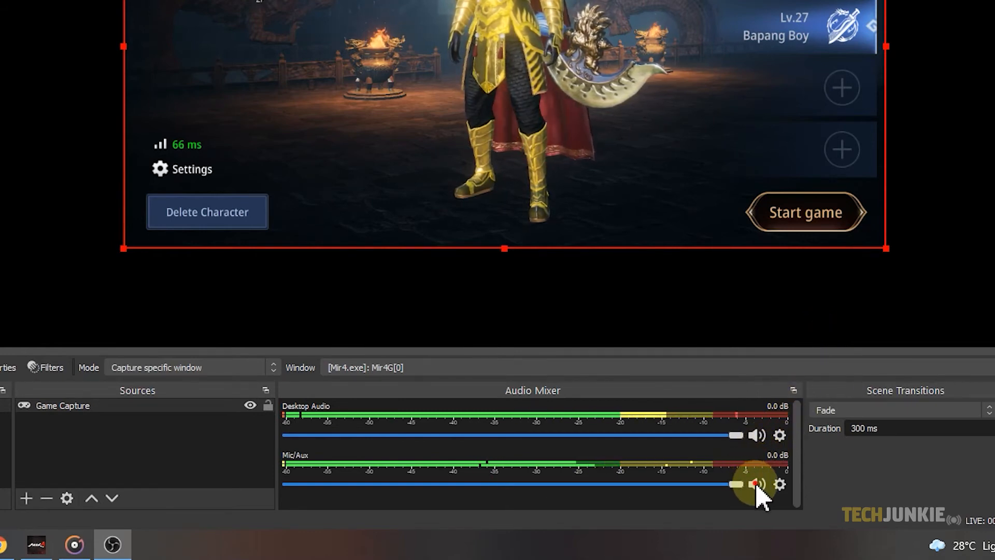
Mute the Mic/Aux input in the Audio Mixer.
{"action": "left_click", "coordinate": [755, 435]}
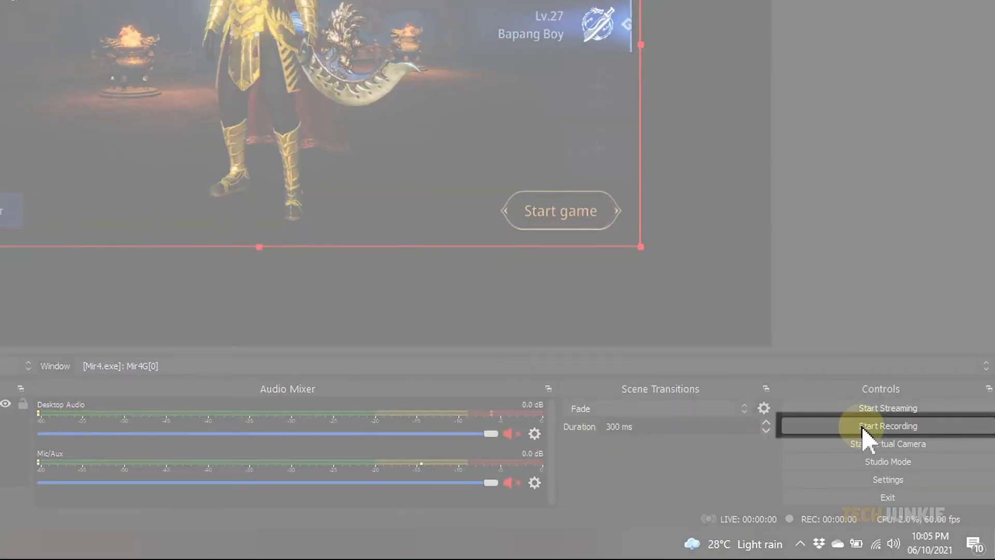
Record a short game capture clip, stop it, and open the saved recordings folder.
{"action": "left_click", "coordinate": [888, 426]}
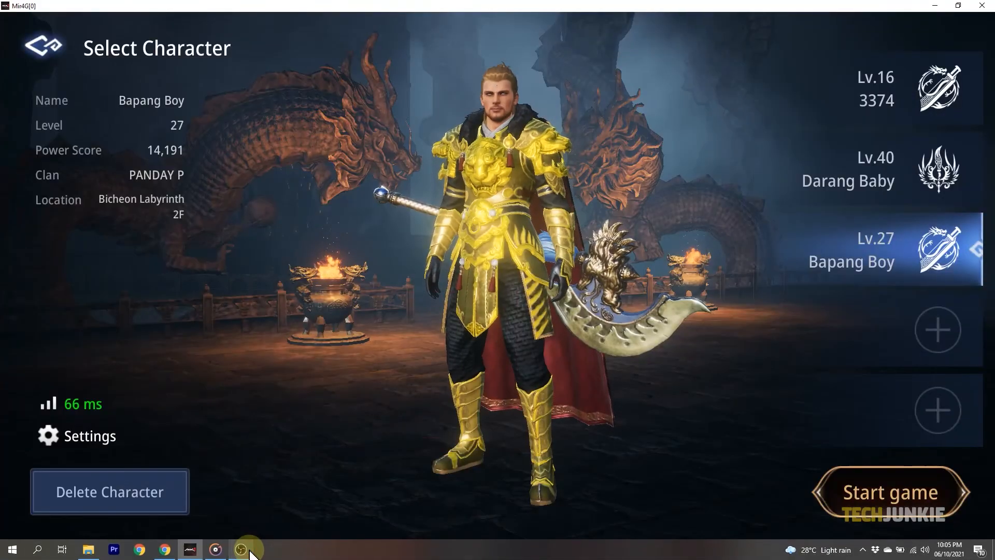
{"action": "left_click", "coordinate": [215, 549]}
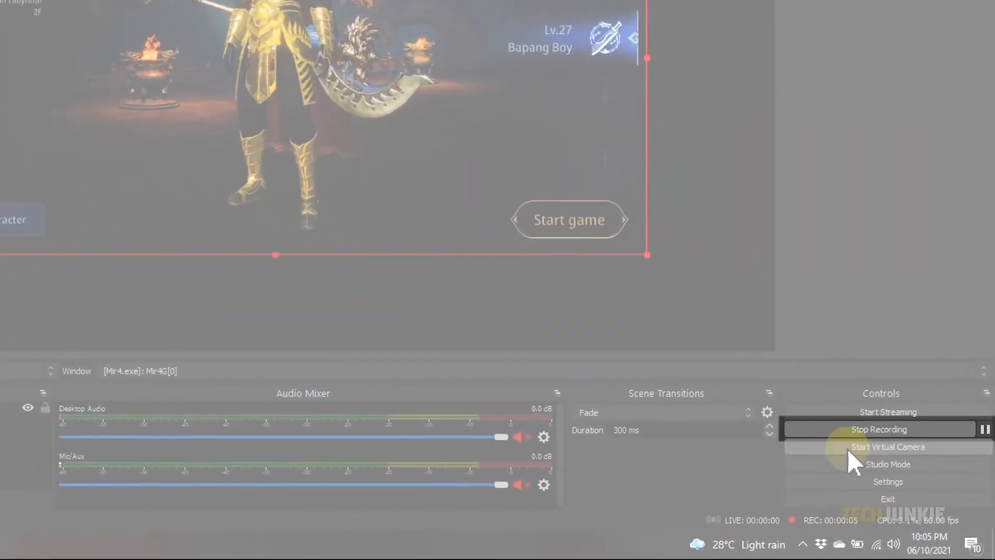
{"action": "left_click", "coordinate": [879, 429]}
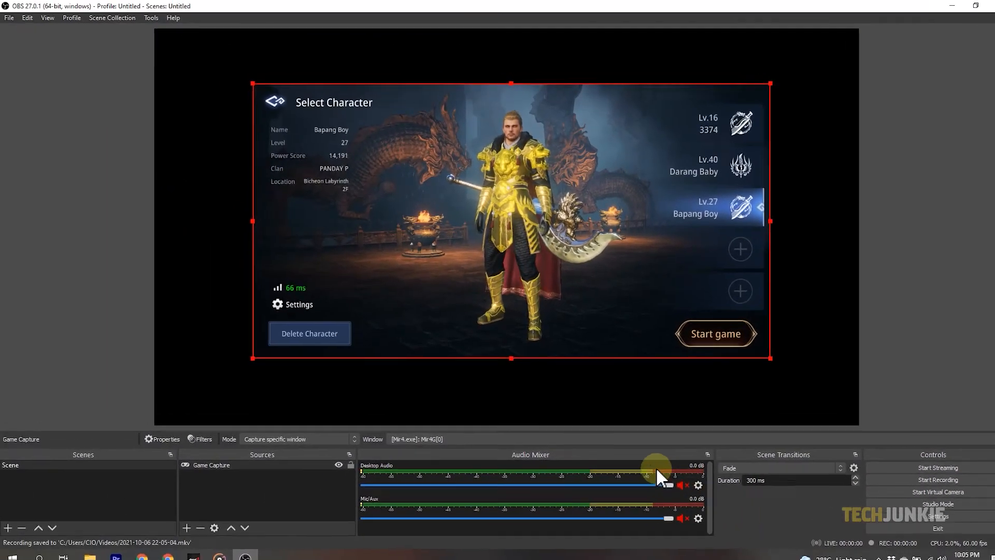
{"action": "left_click", "coordinate": [9, 17]}
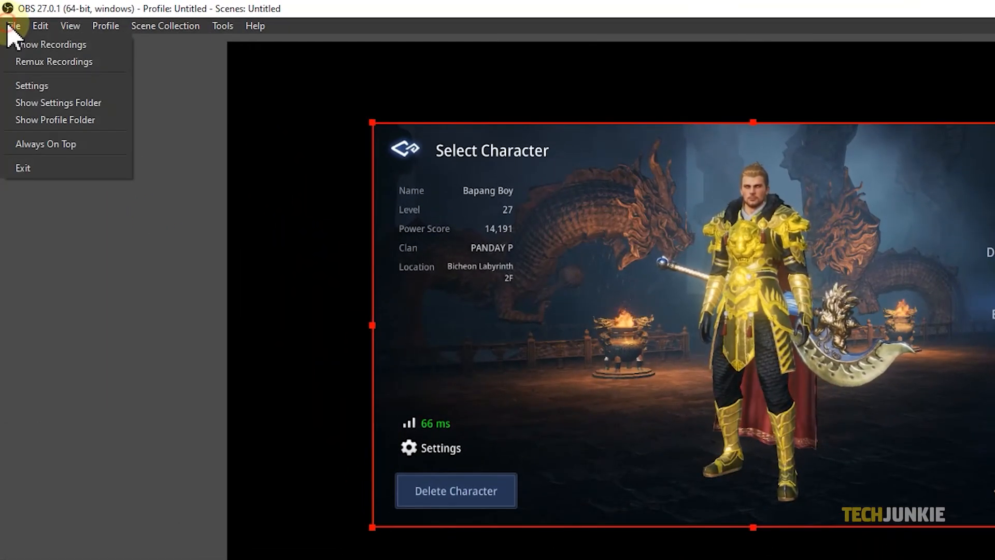
{"action": "left_click", "coordinate": [277, 141]}
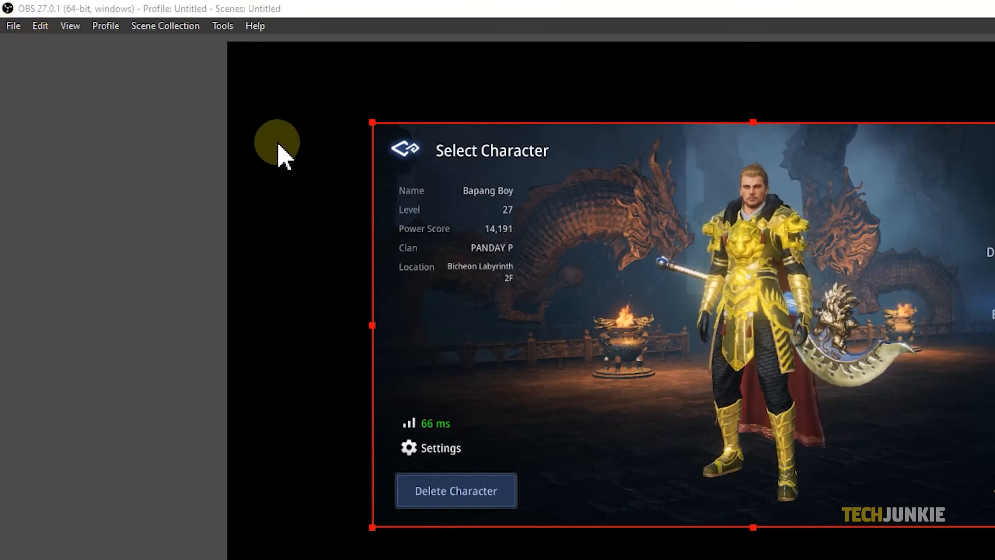